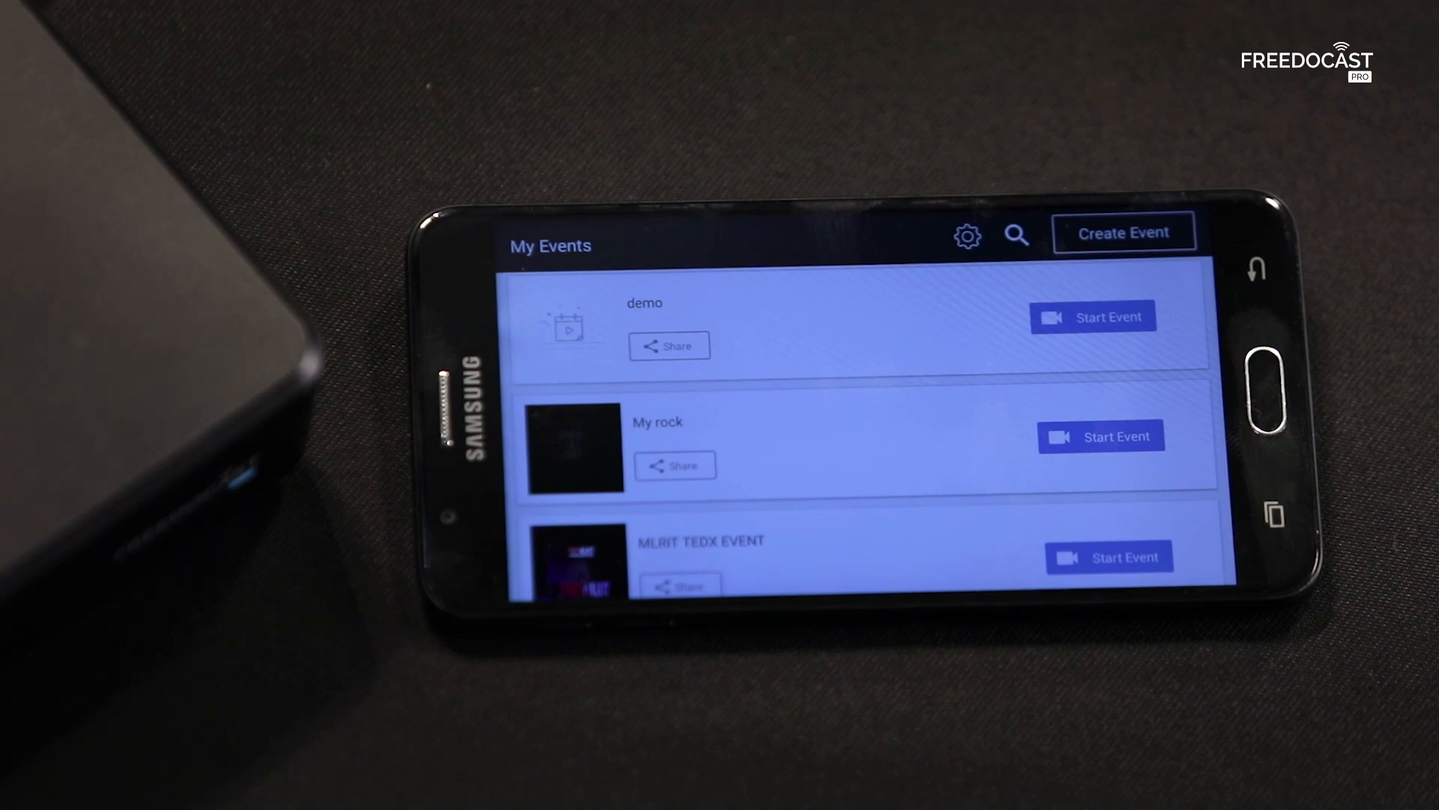
Step: Start the demo event and log in with a Facebook account as a broadcast platform
click(1093, 316)
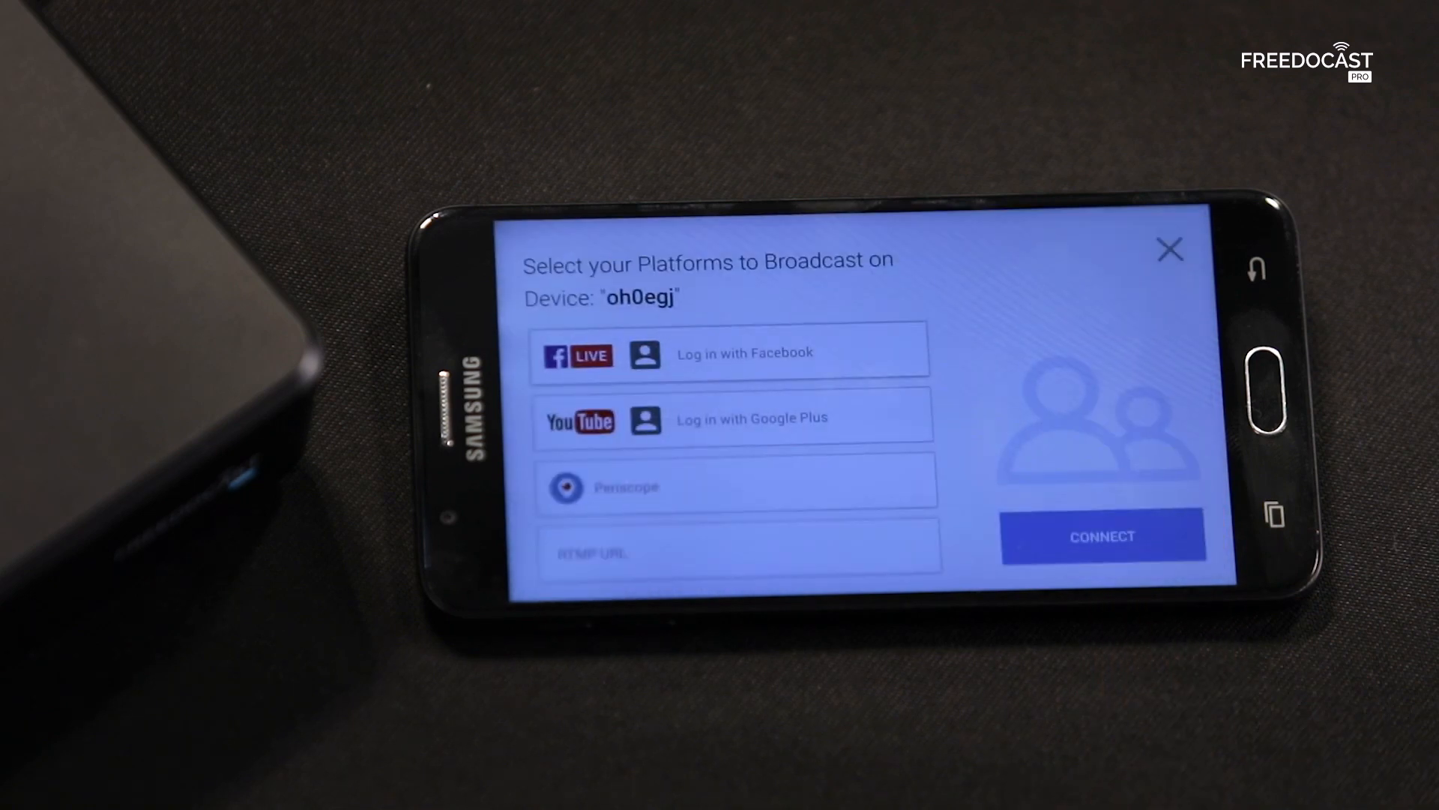
click(744, 352)
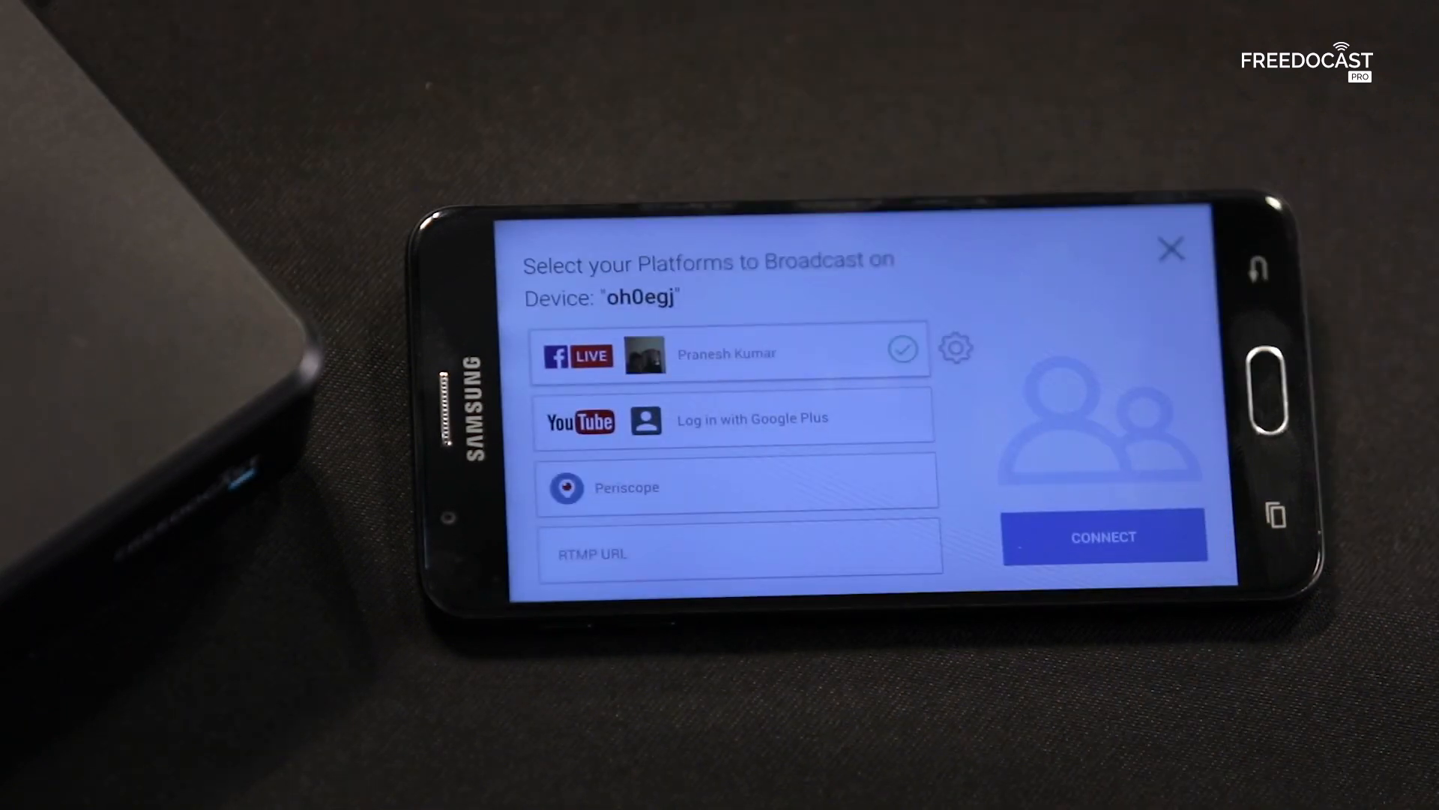
Step: Set the Facebook broadcast title to 'facebook demo' with Only Me privacy and save it
click(957, 349)
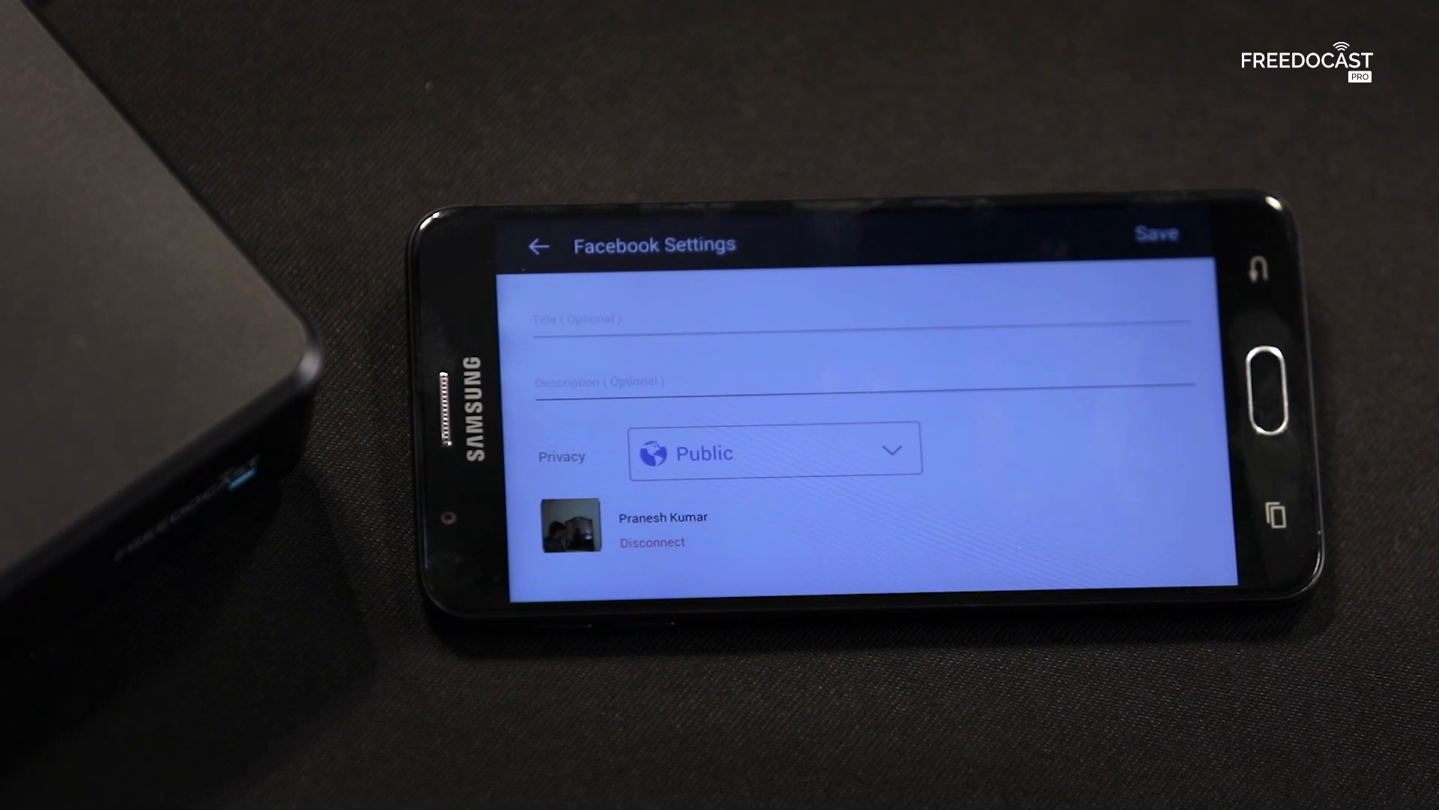
click(826, 381)
text(facebook demo)
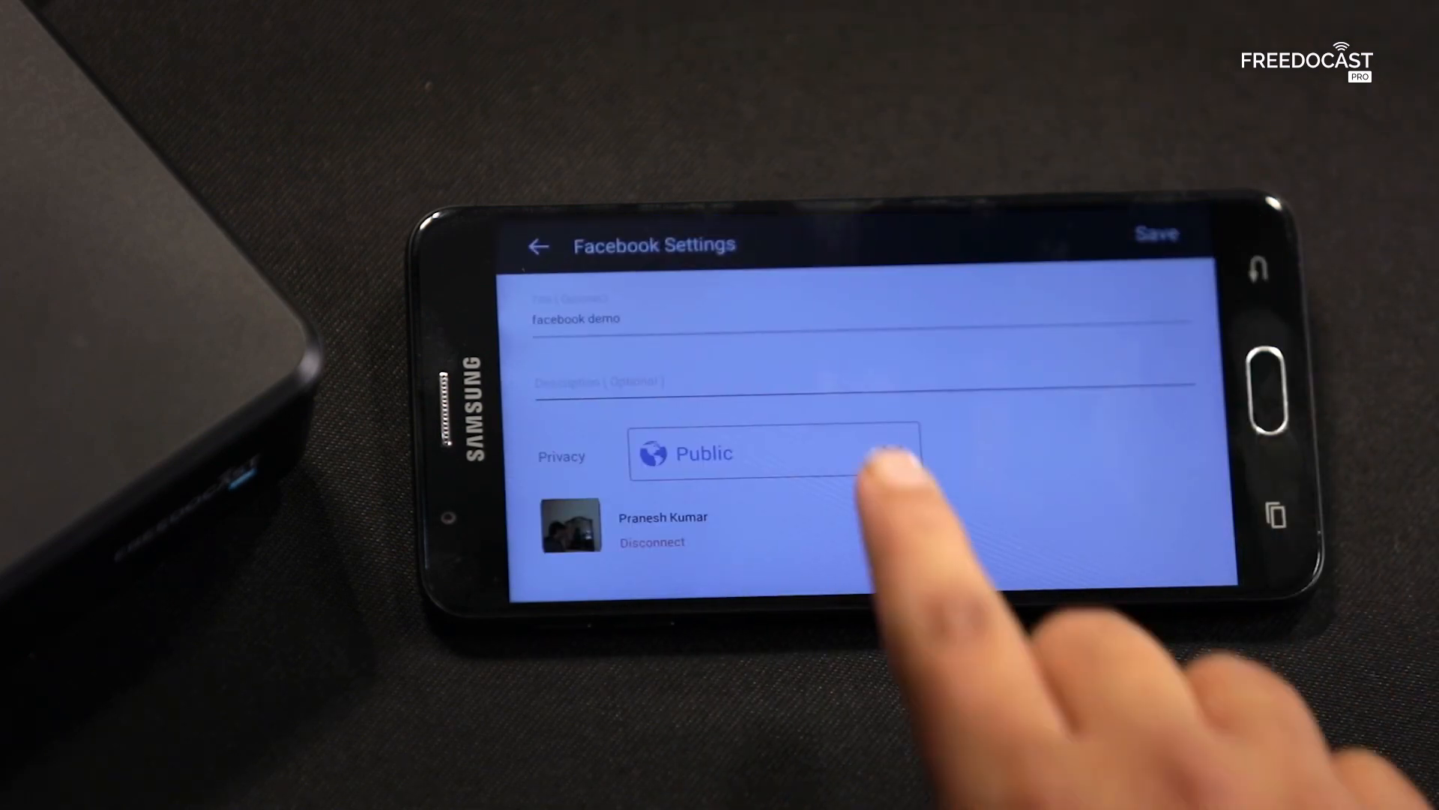
click(775, 453)
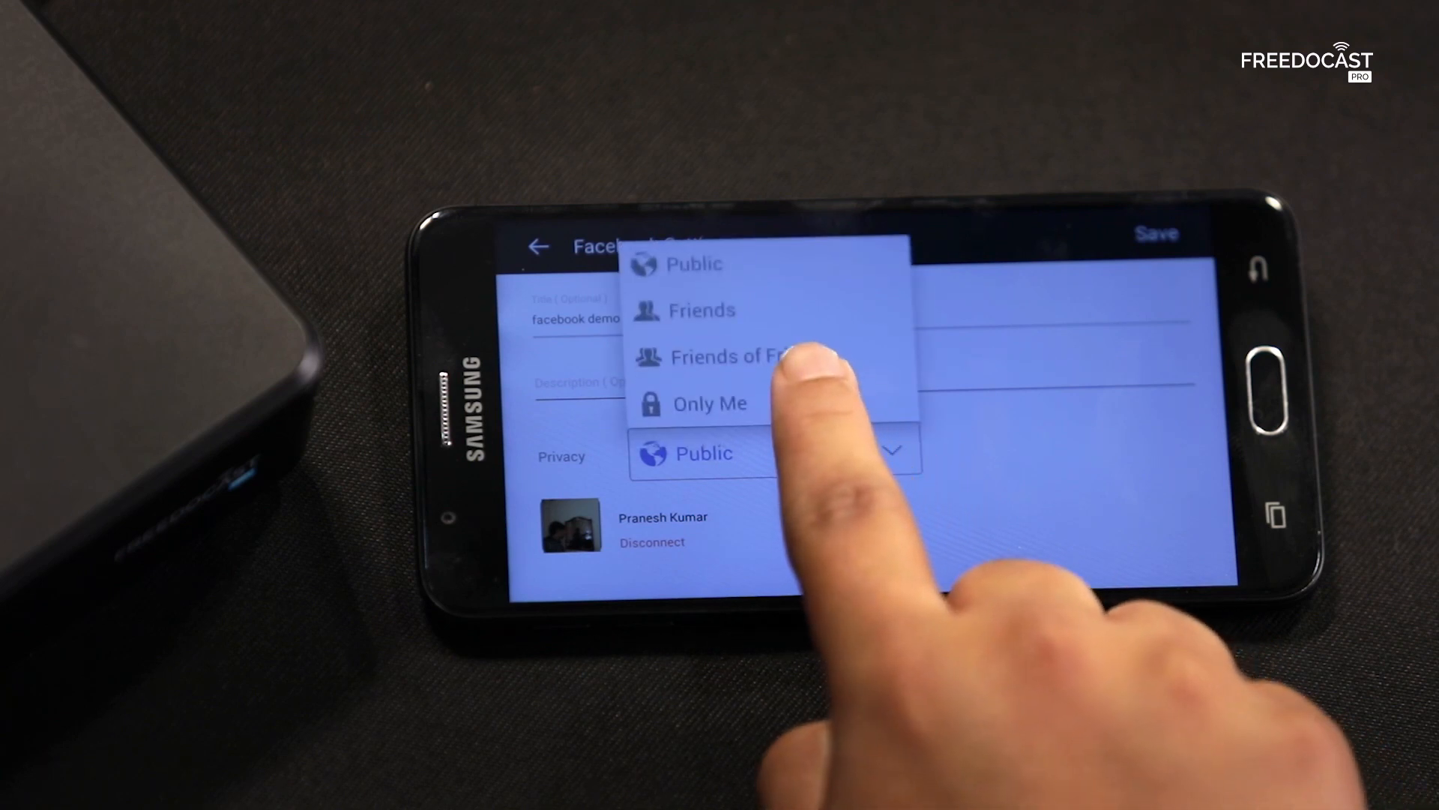
click(709, 403)
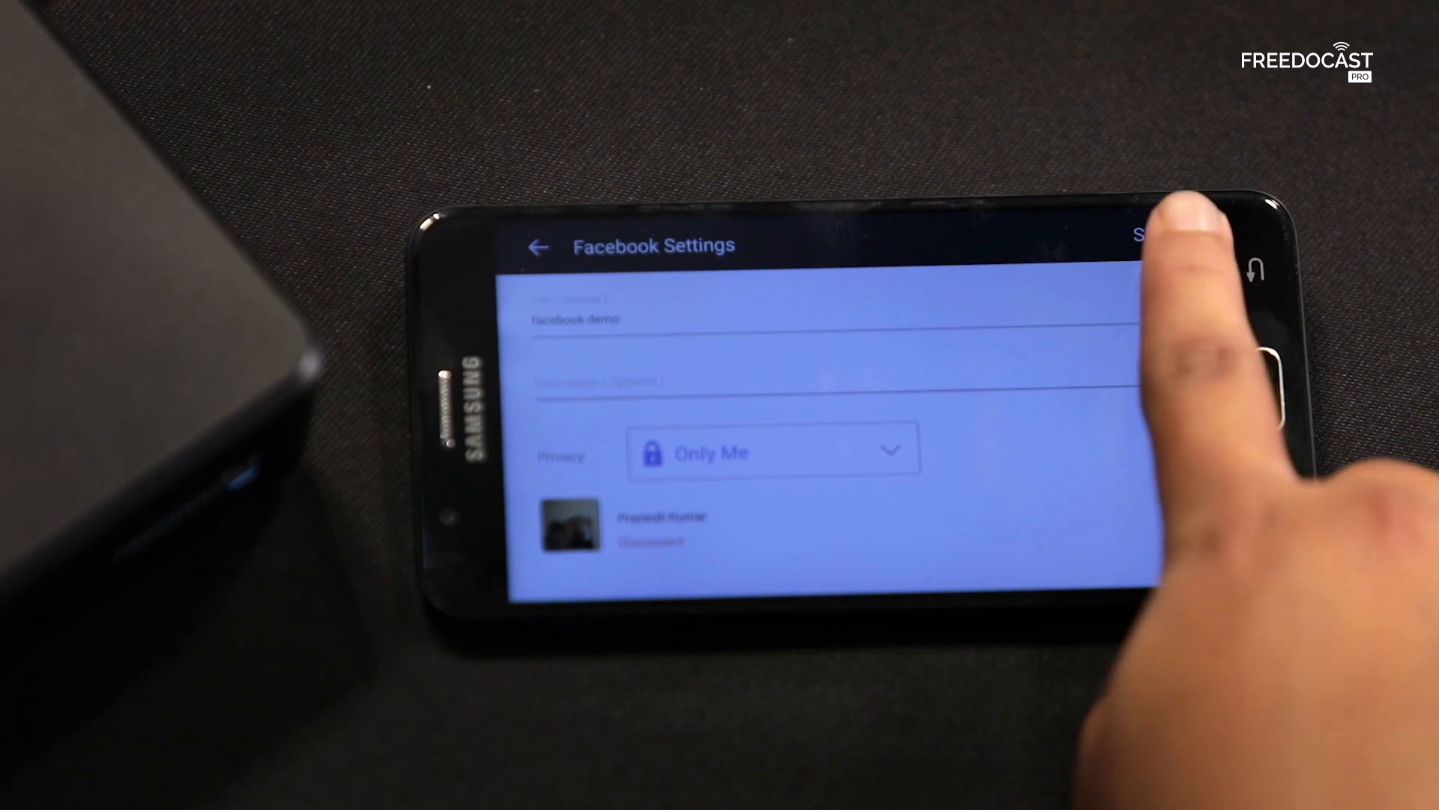
click(1143, 235)
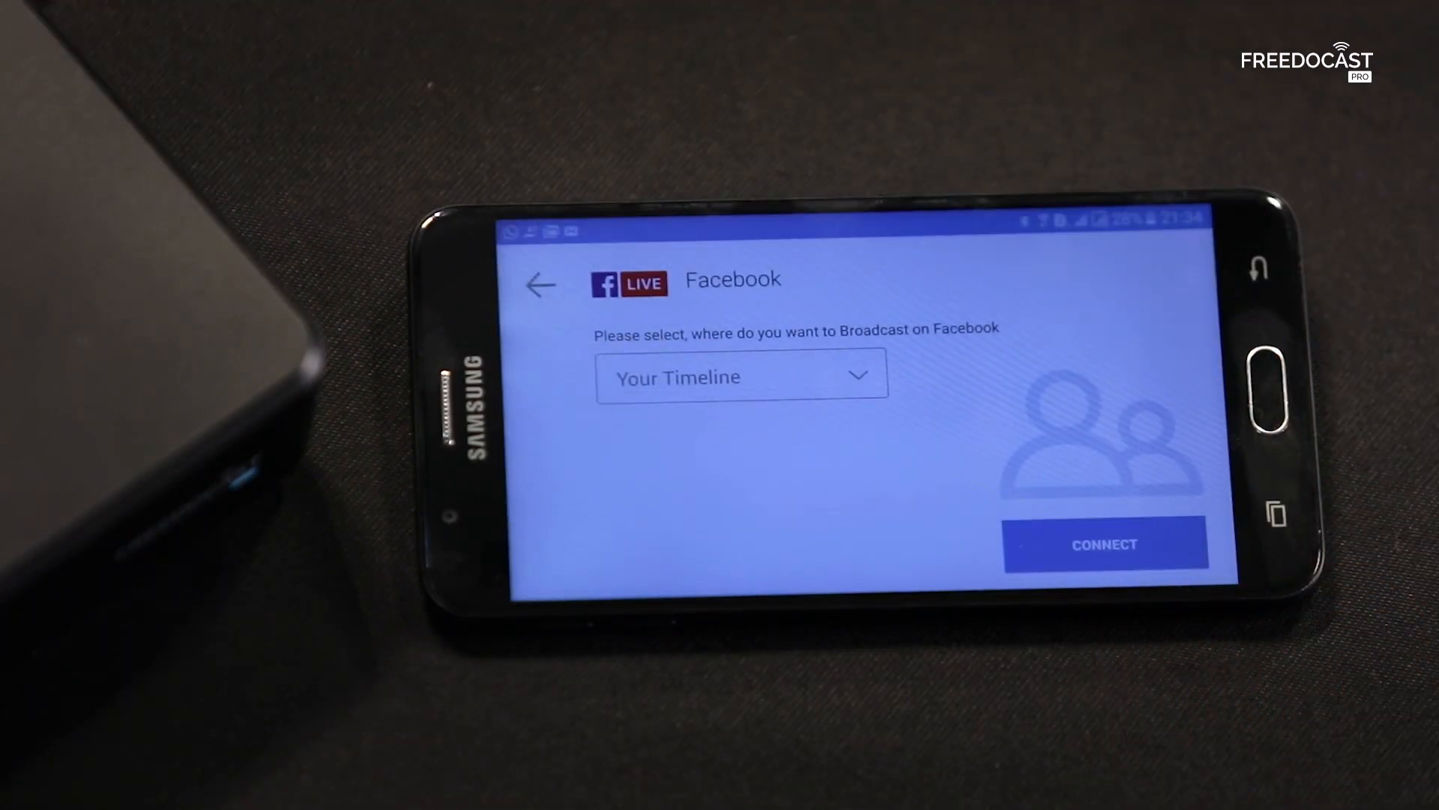
Step: Choose Your Timeline as the Facebook destination and connect it to the event
click(739, 374)
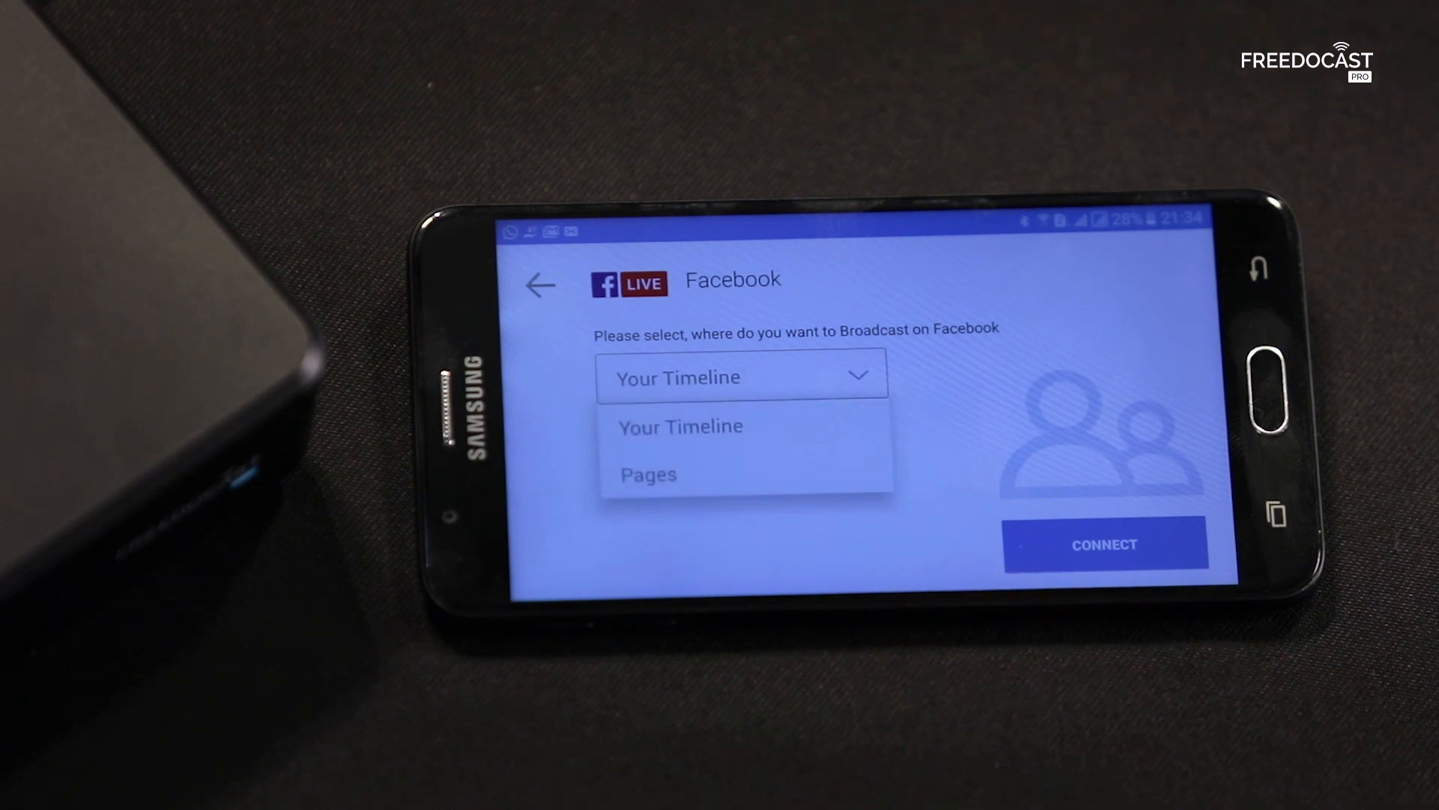
click(681, 425)
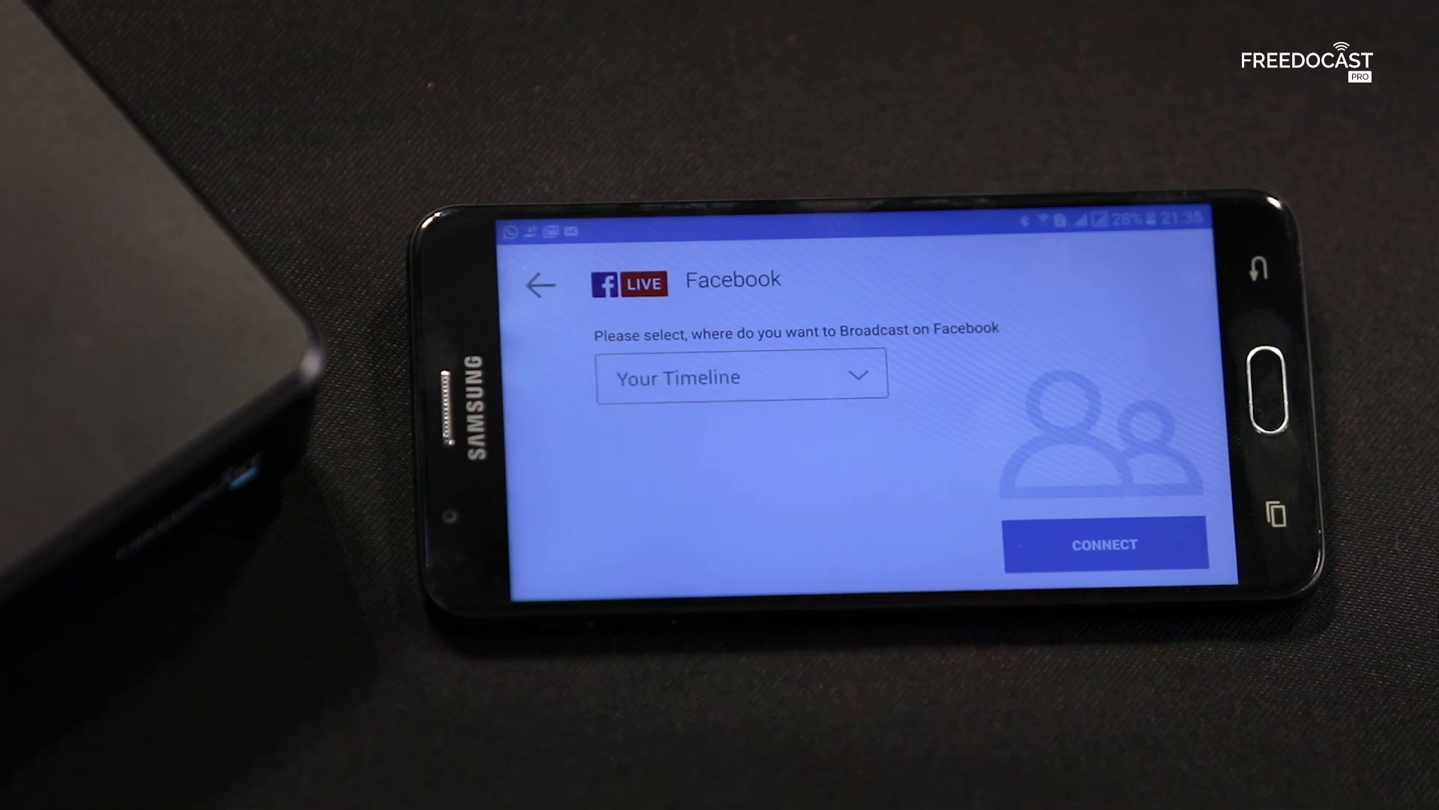
click(1105, 544)
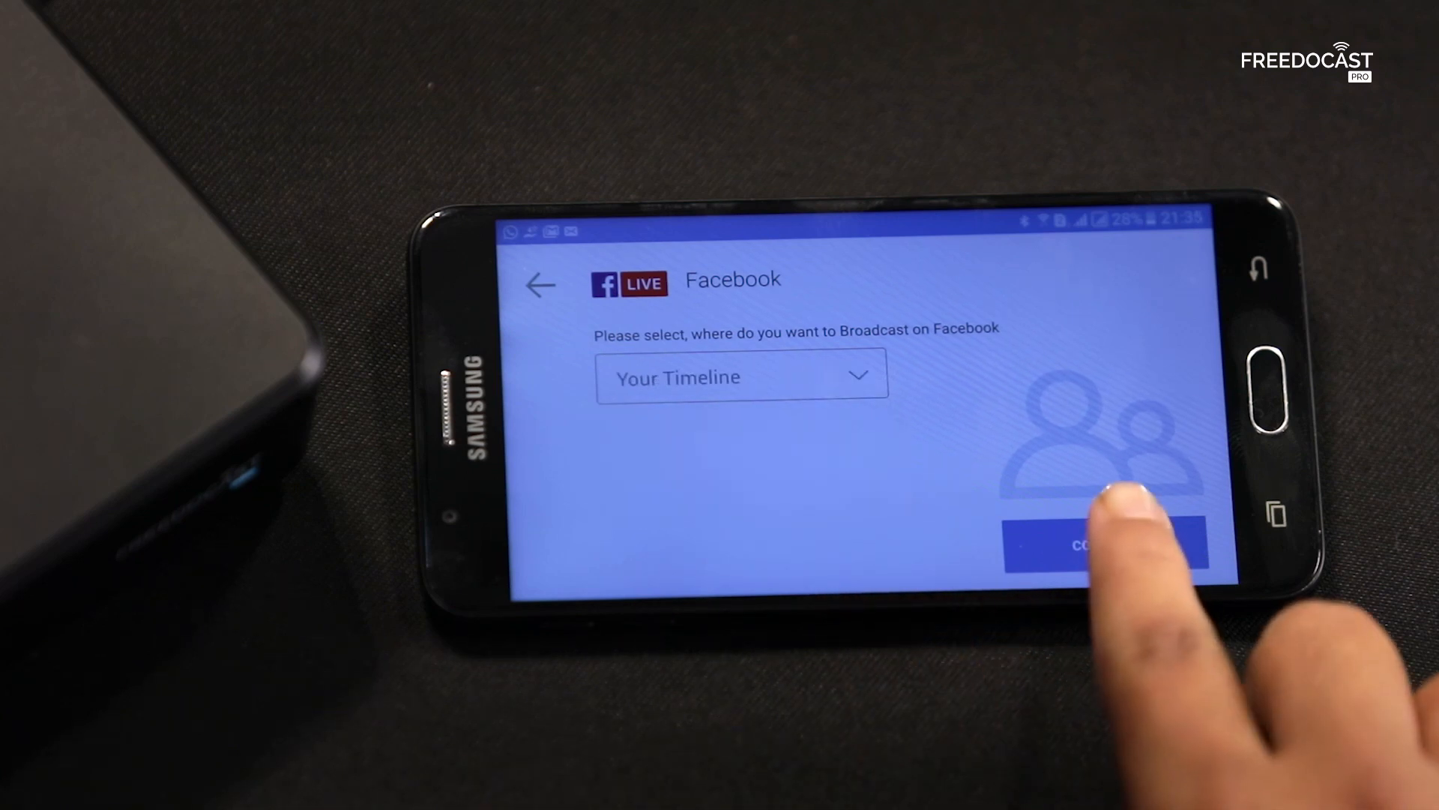
click(1092, 546)
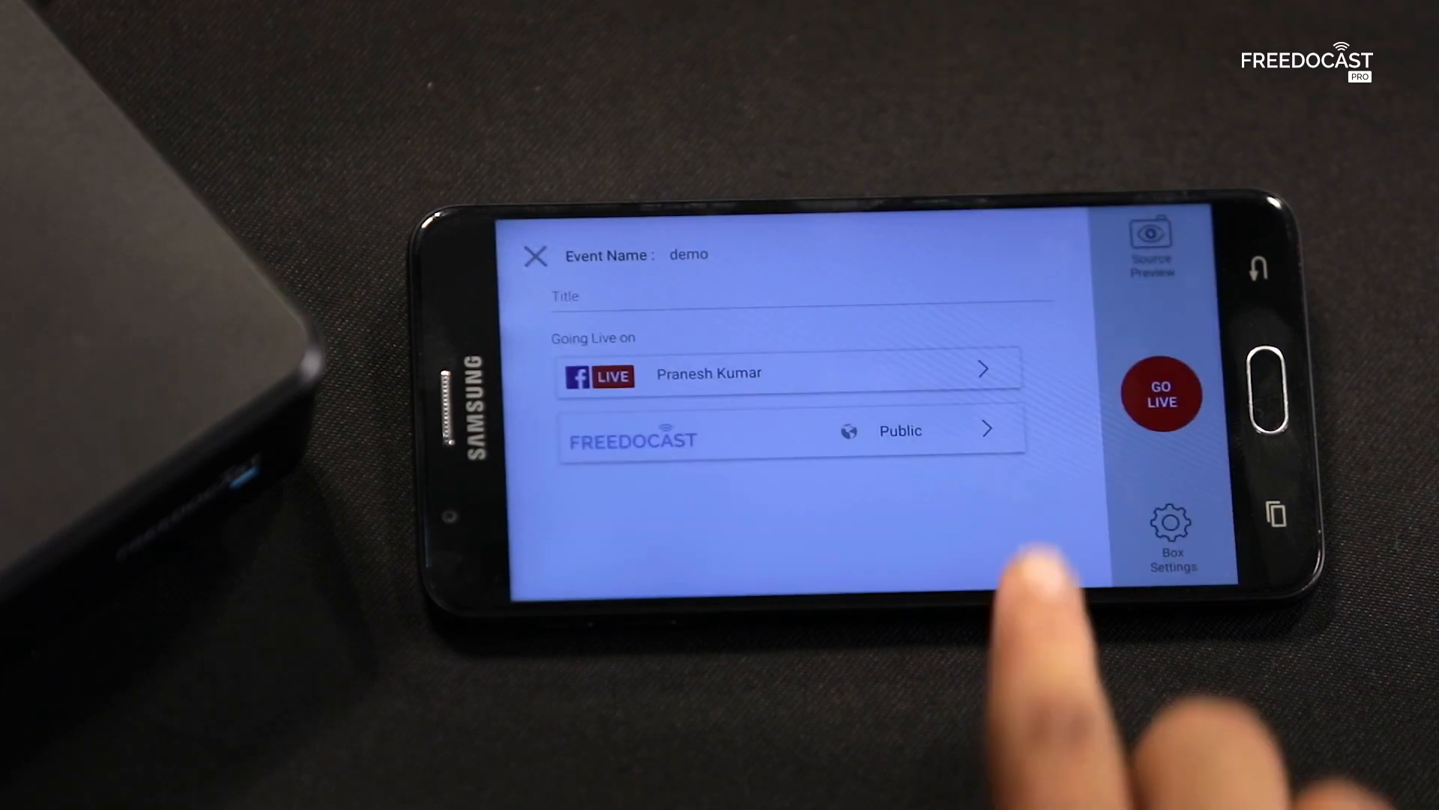
click(918, 430)
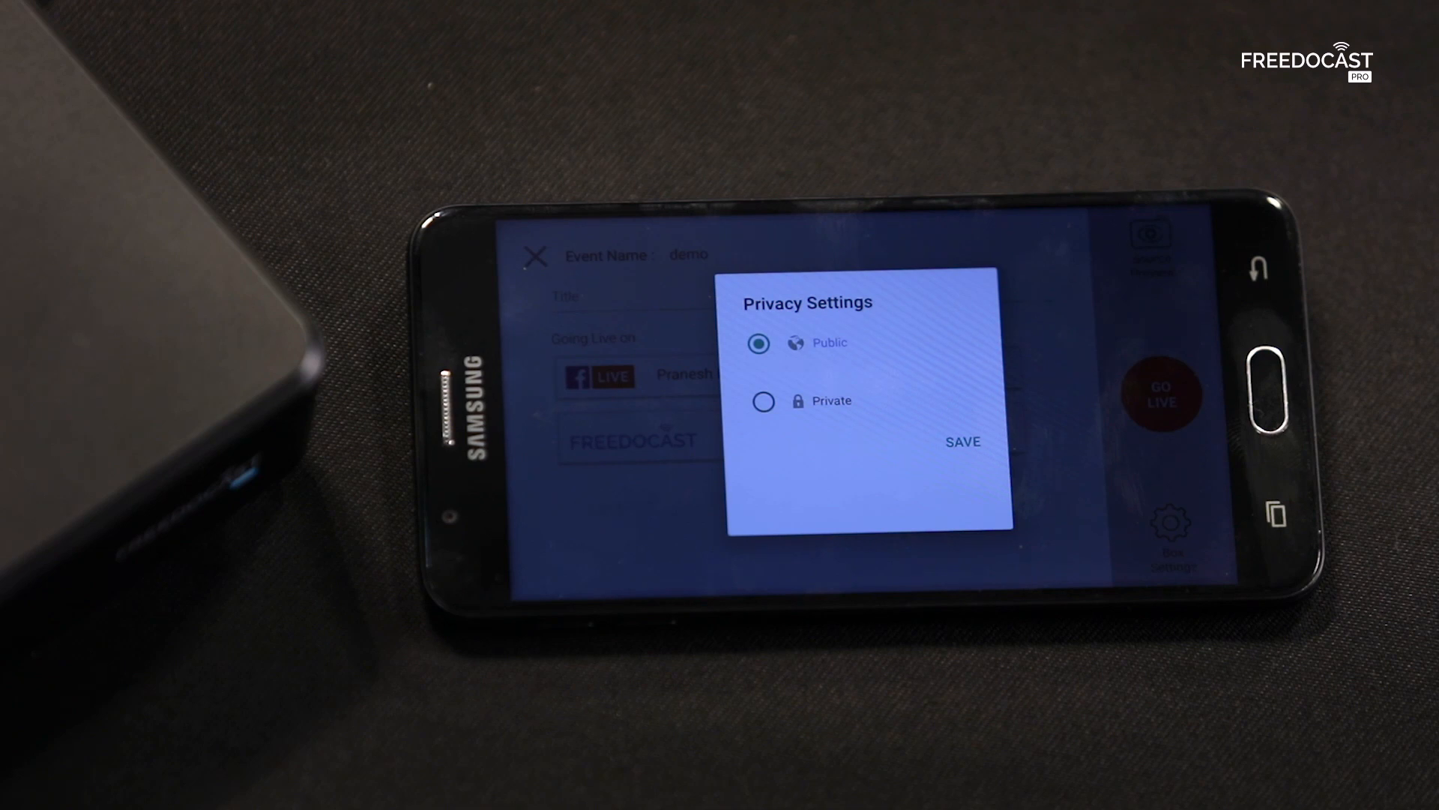
click(962, 441)
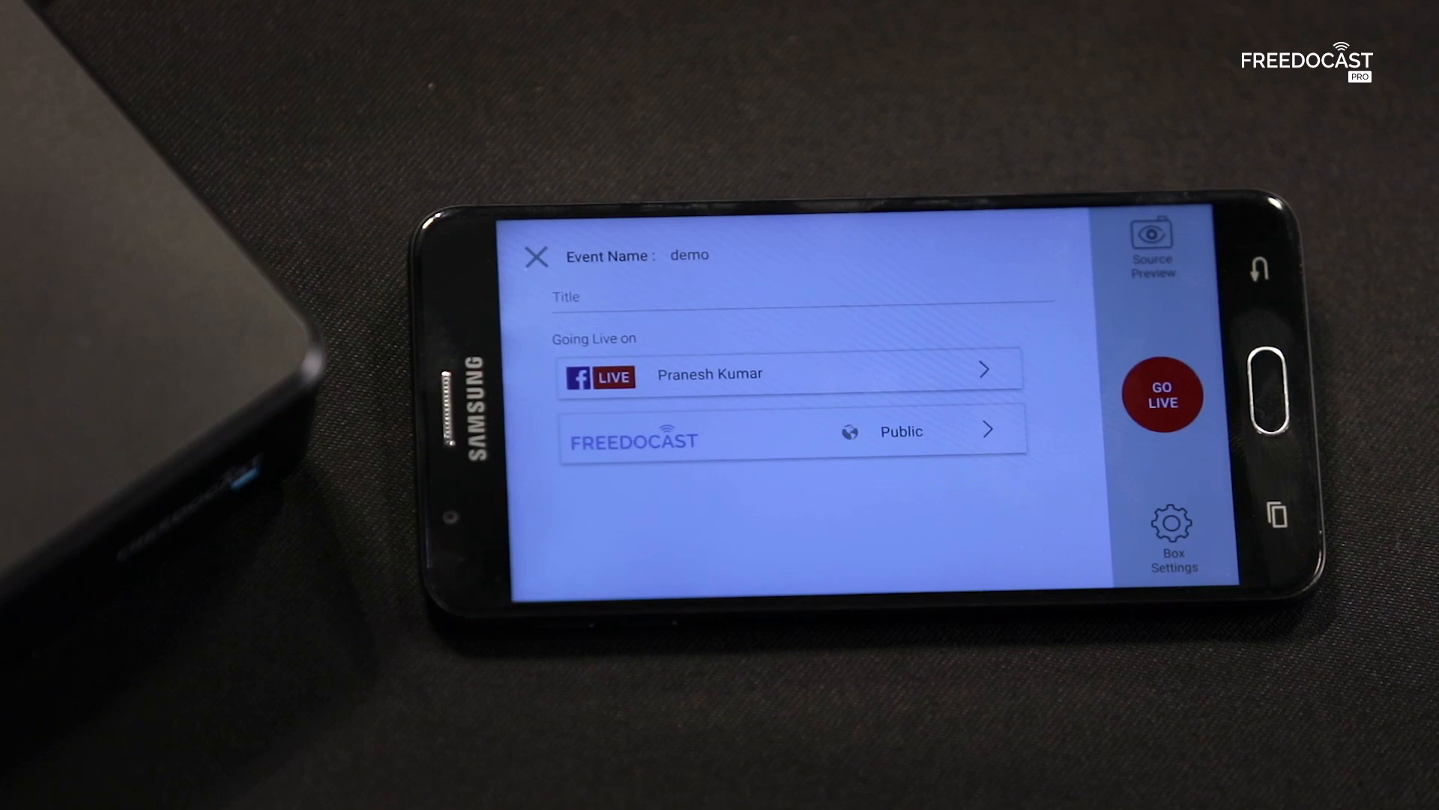
Step: Raise the box video bitrate from 750k to 1600k in Box Quality Settings and save
click(1172, 537)
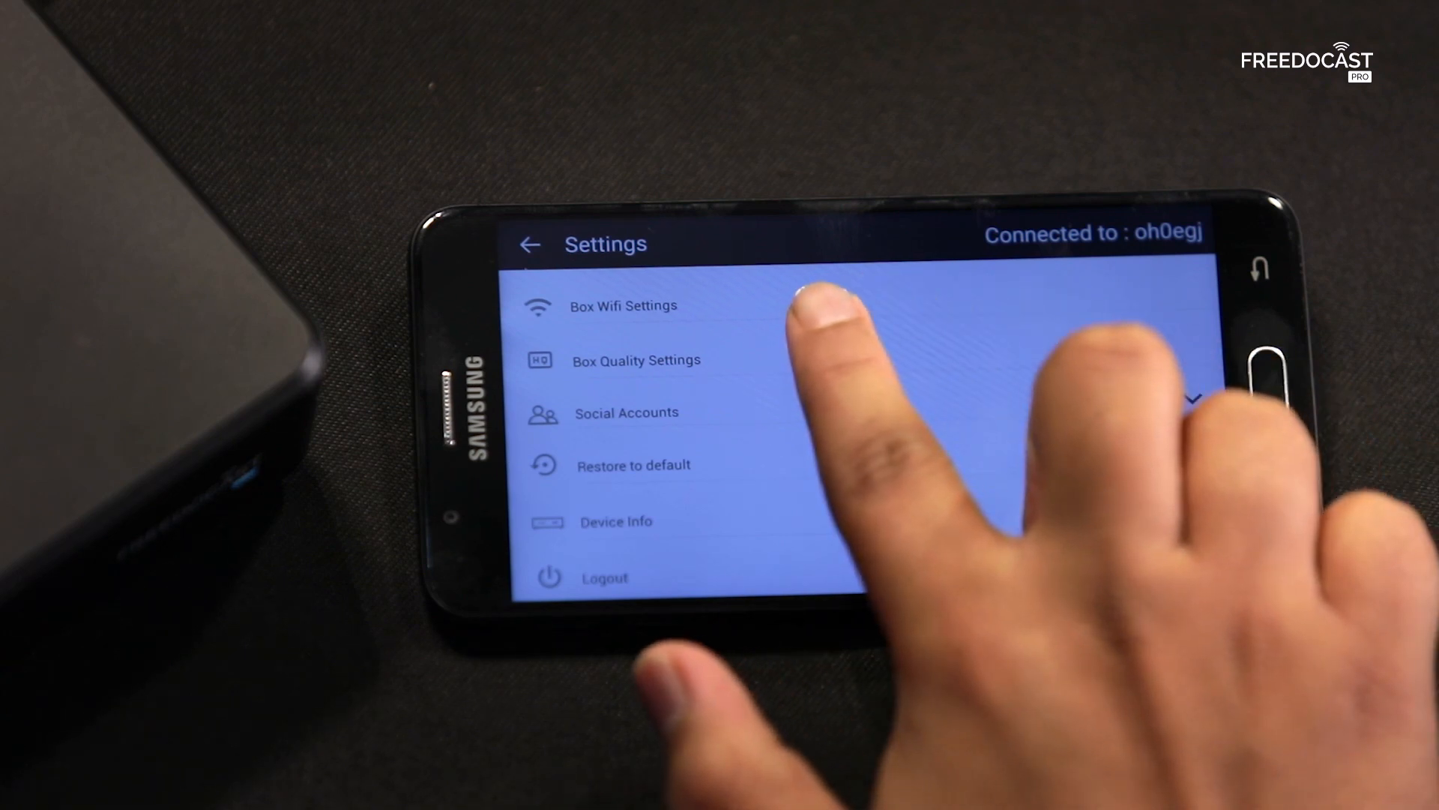
click(636, 360)
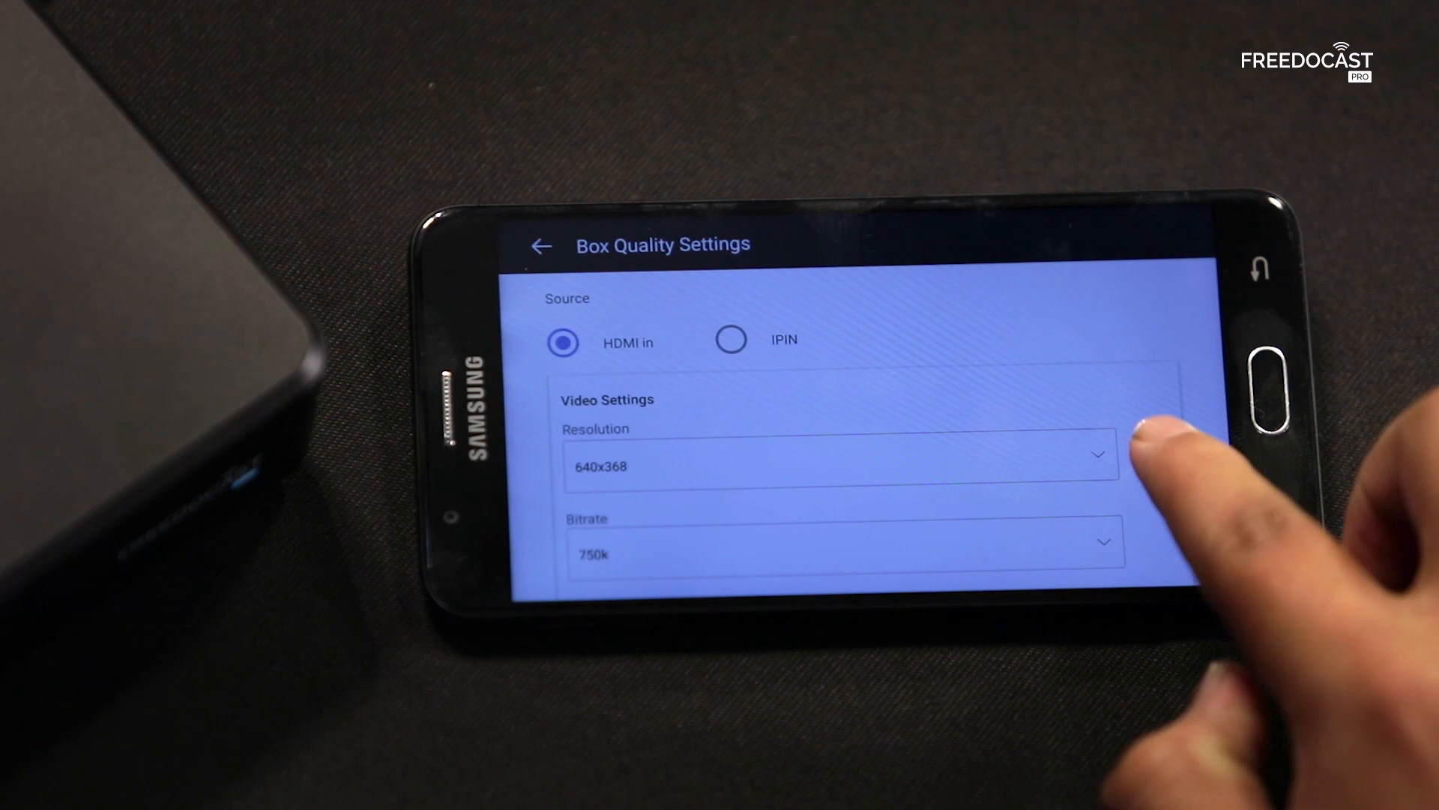
scroll(down, 3)
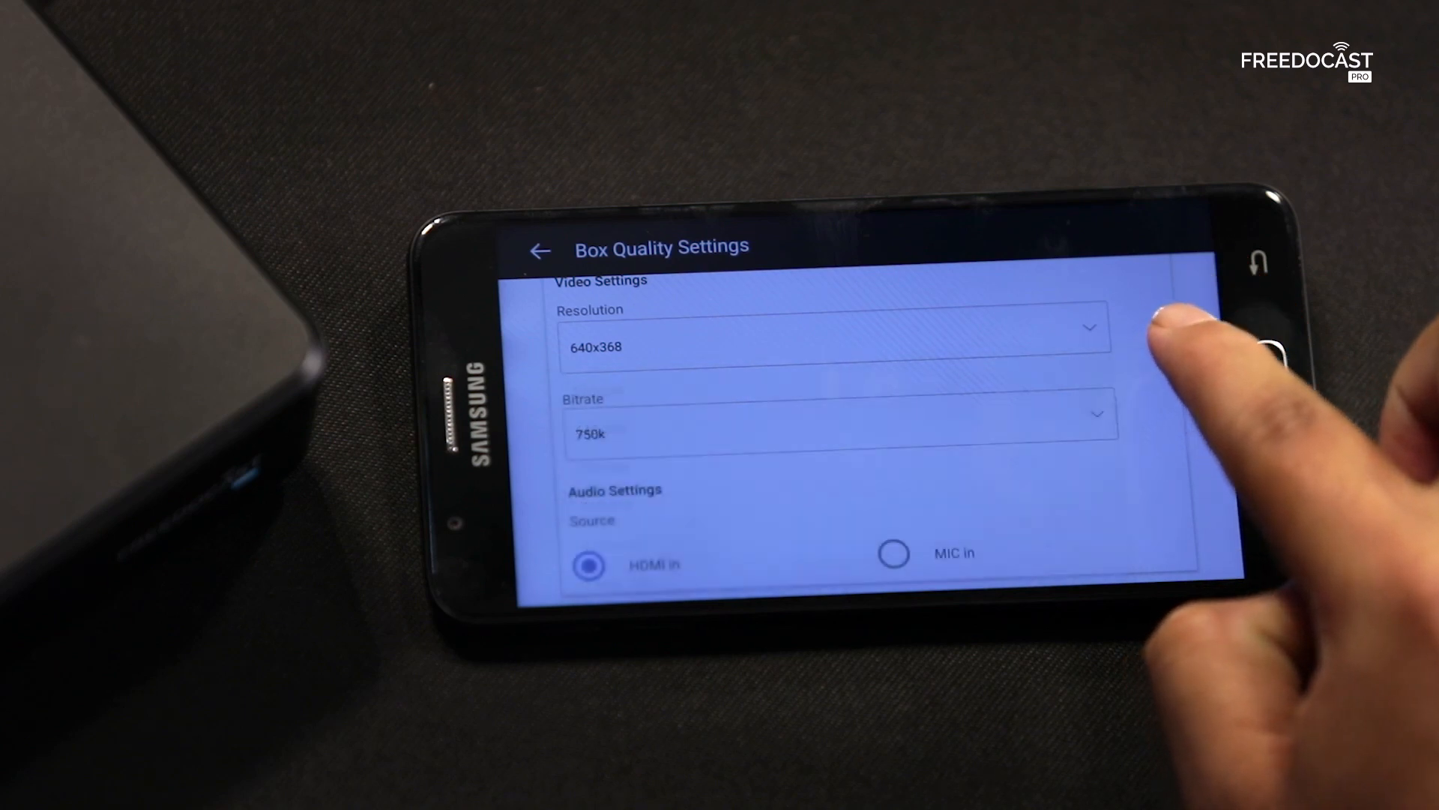
click(835, 414)
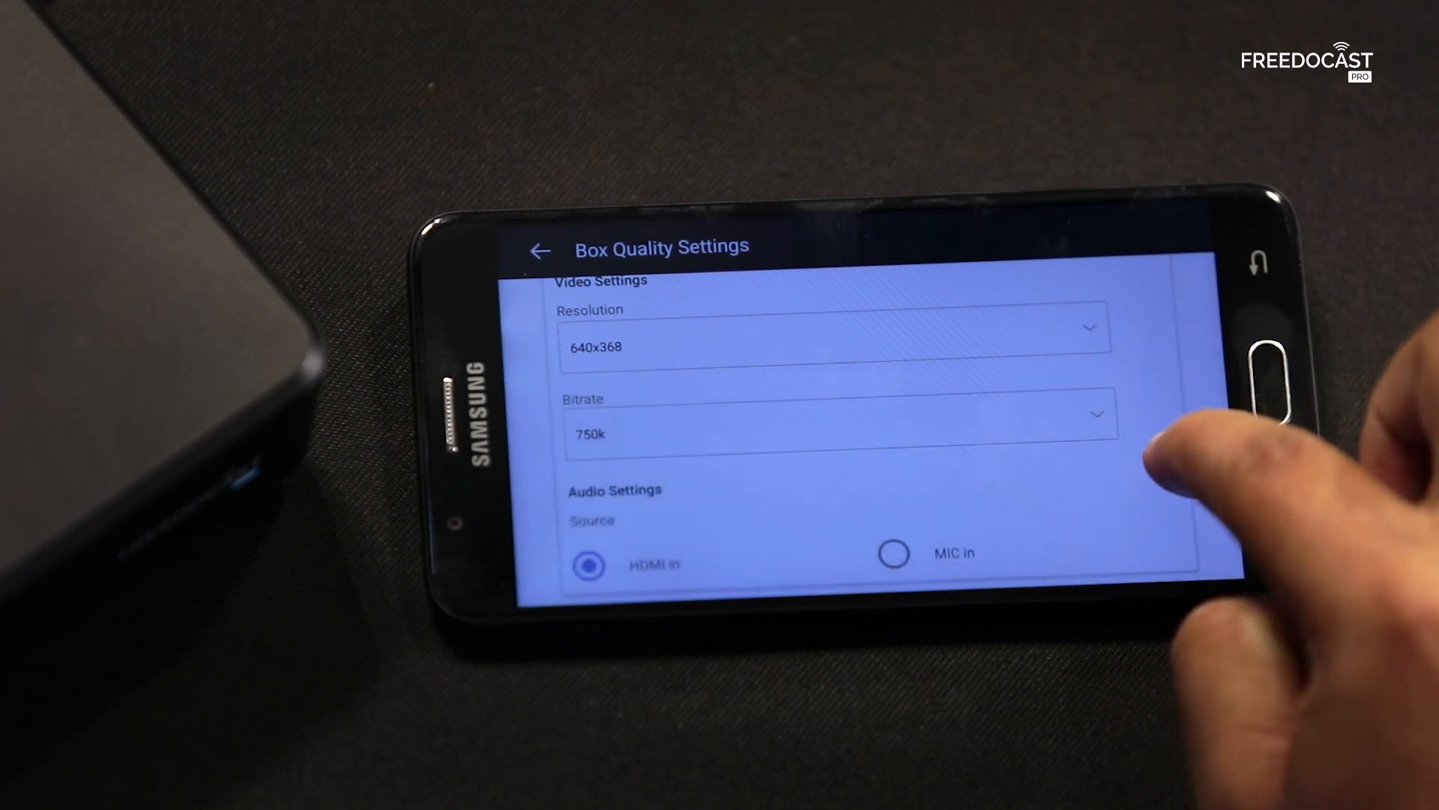
scroll(down, 3)
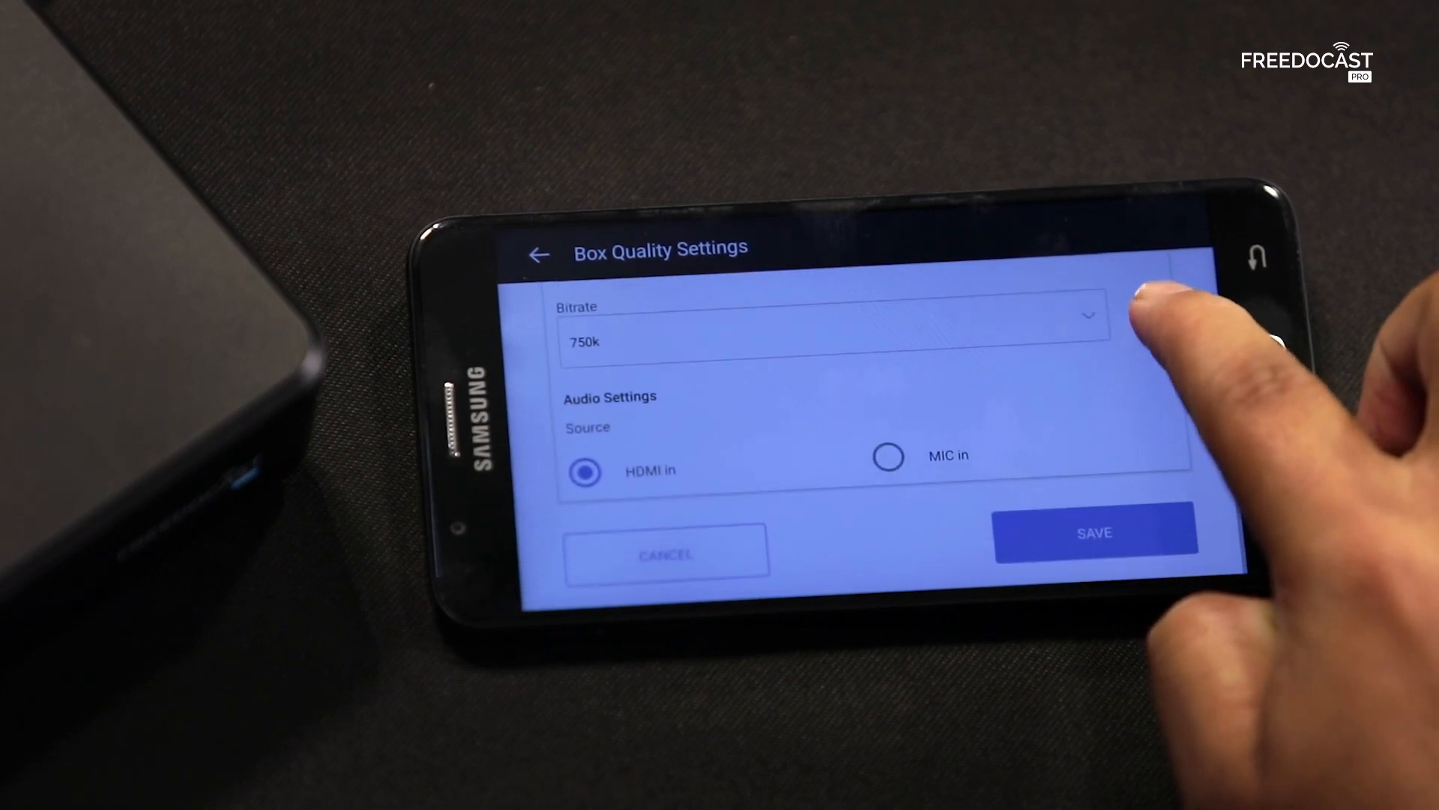
click(886, 456)
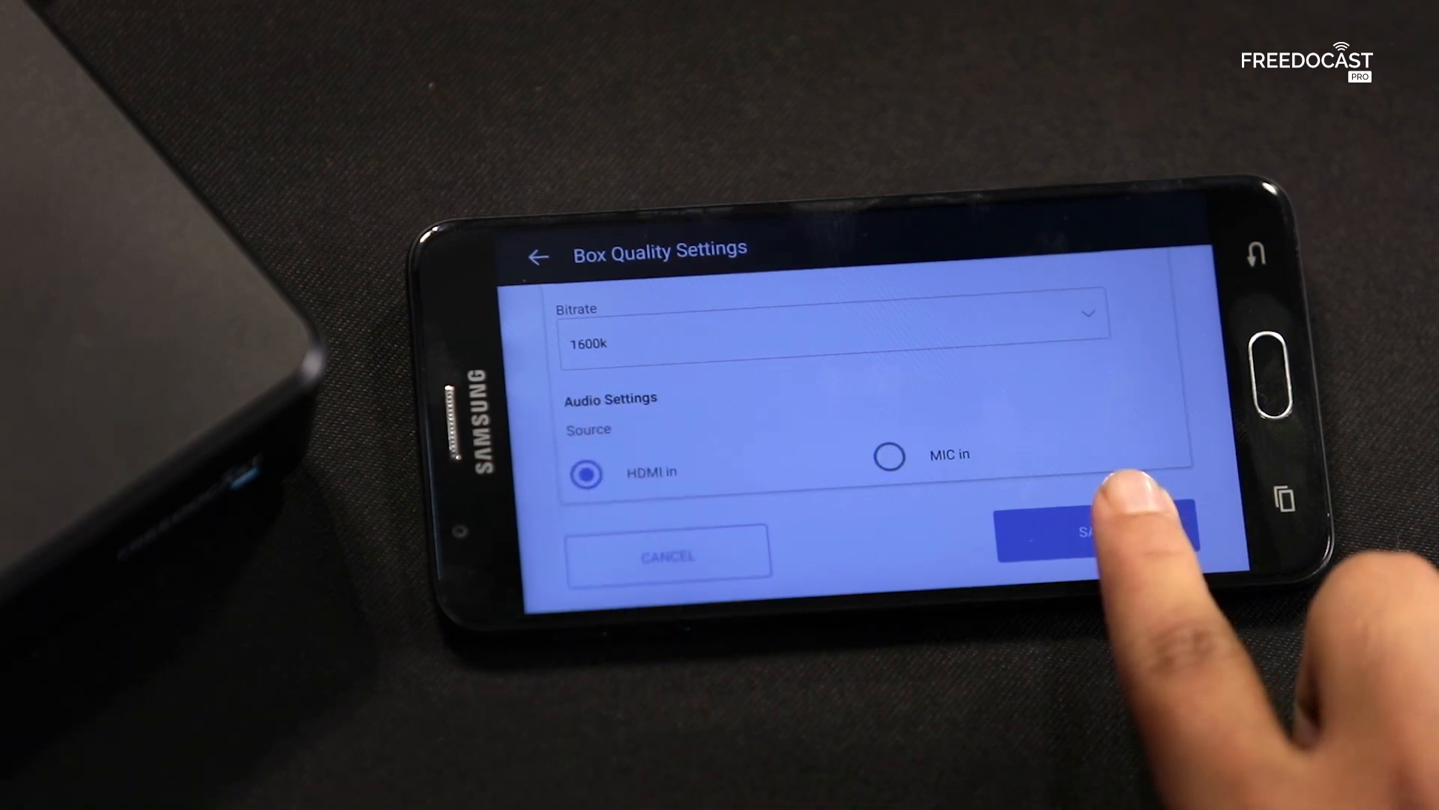
click(1102, 533)
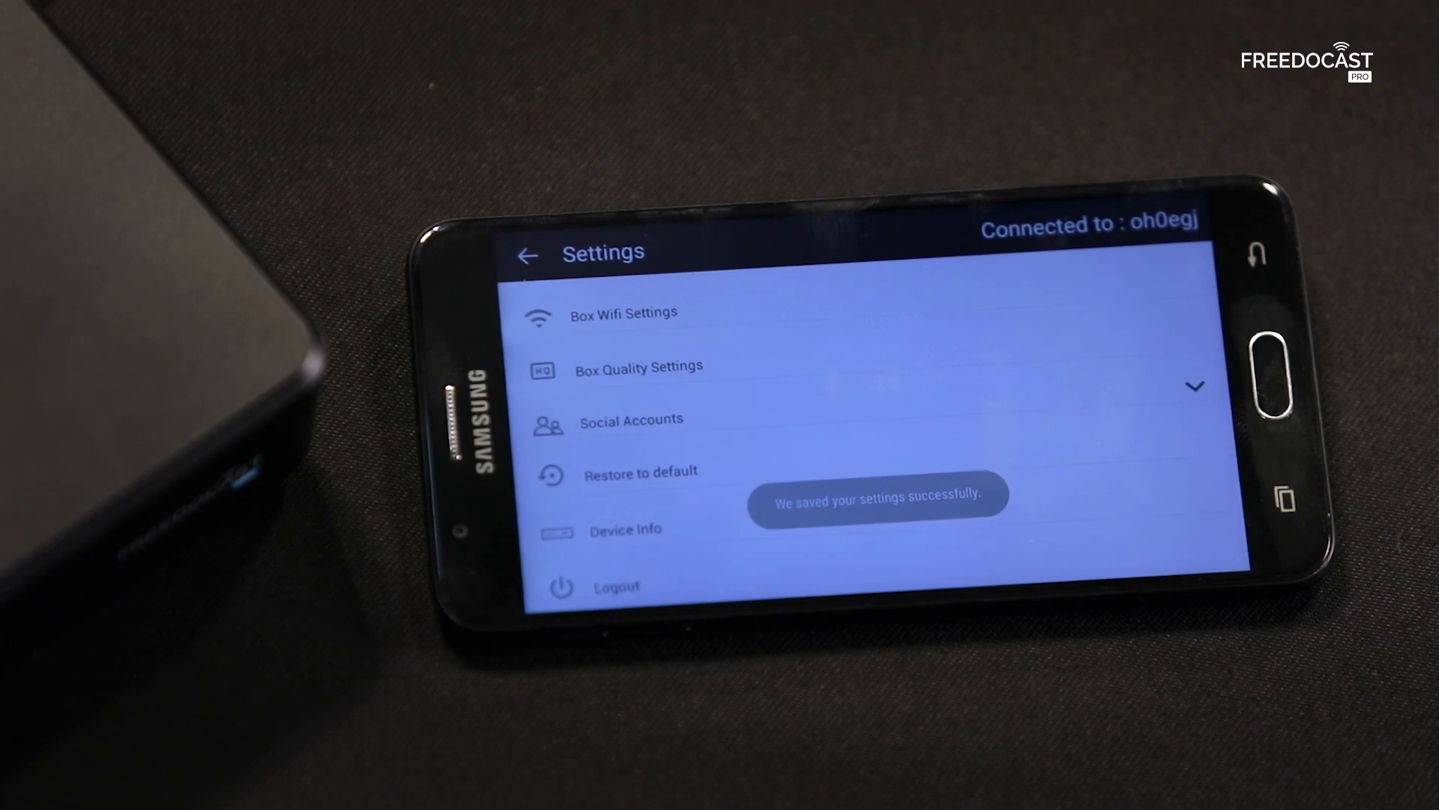
click(631, 420)
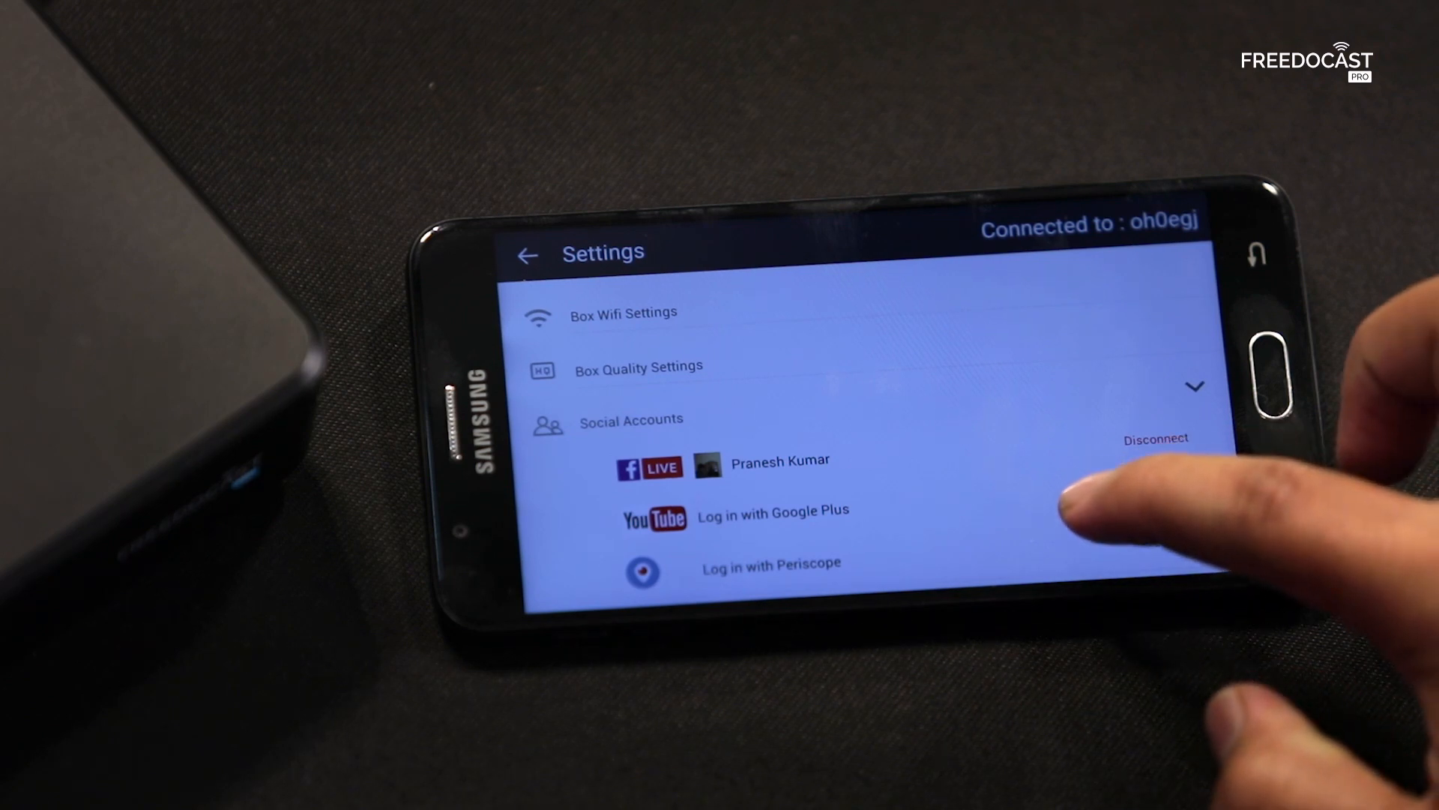
scroll(down, 3)
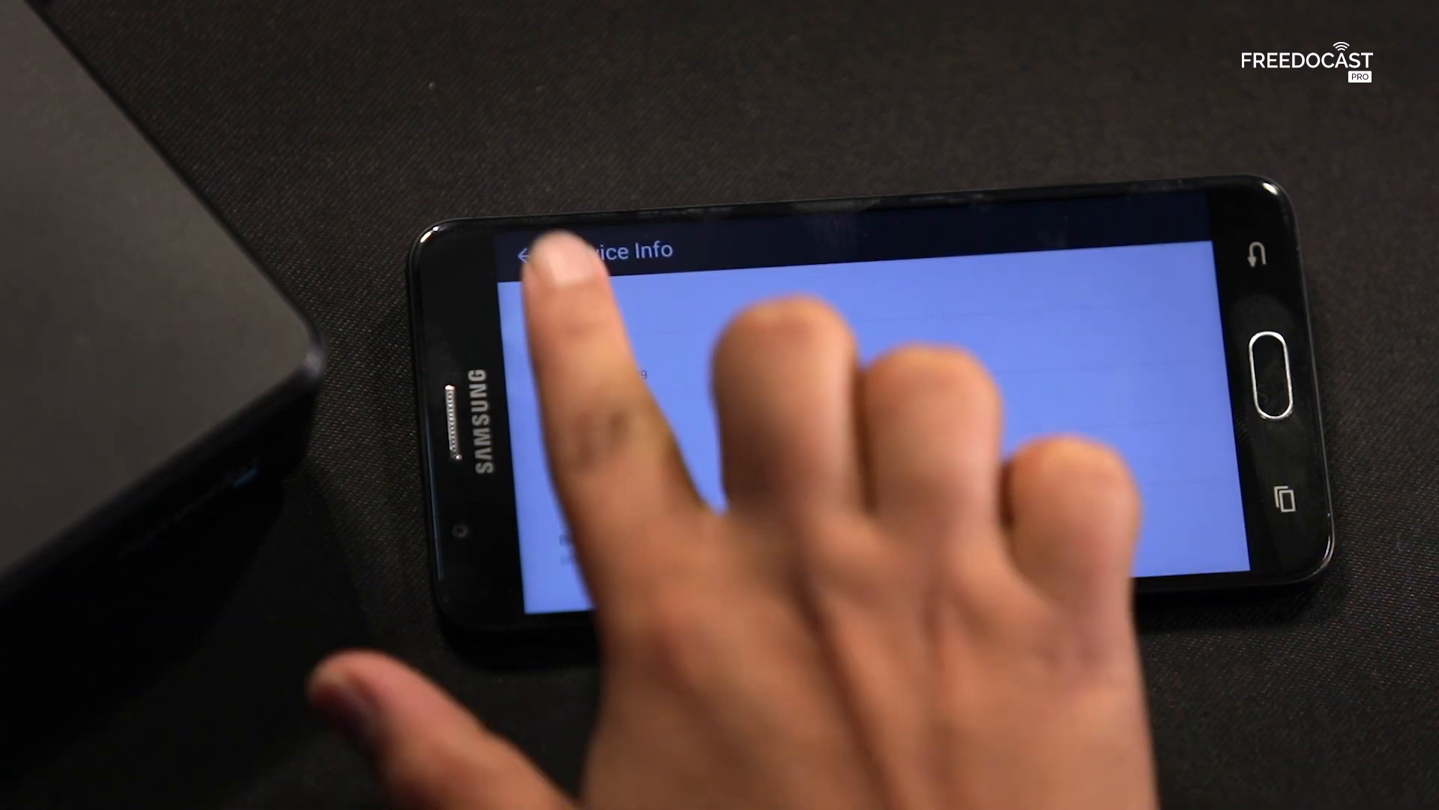
click(528, 255)
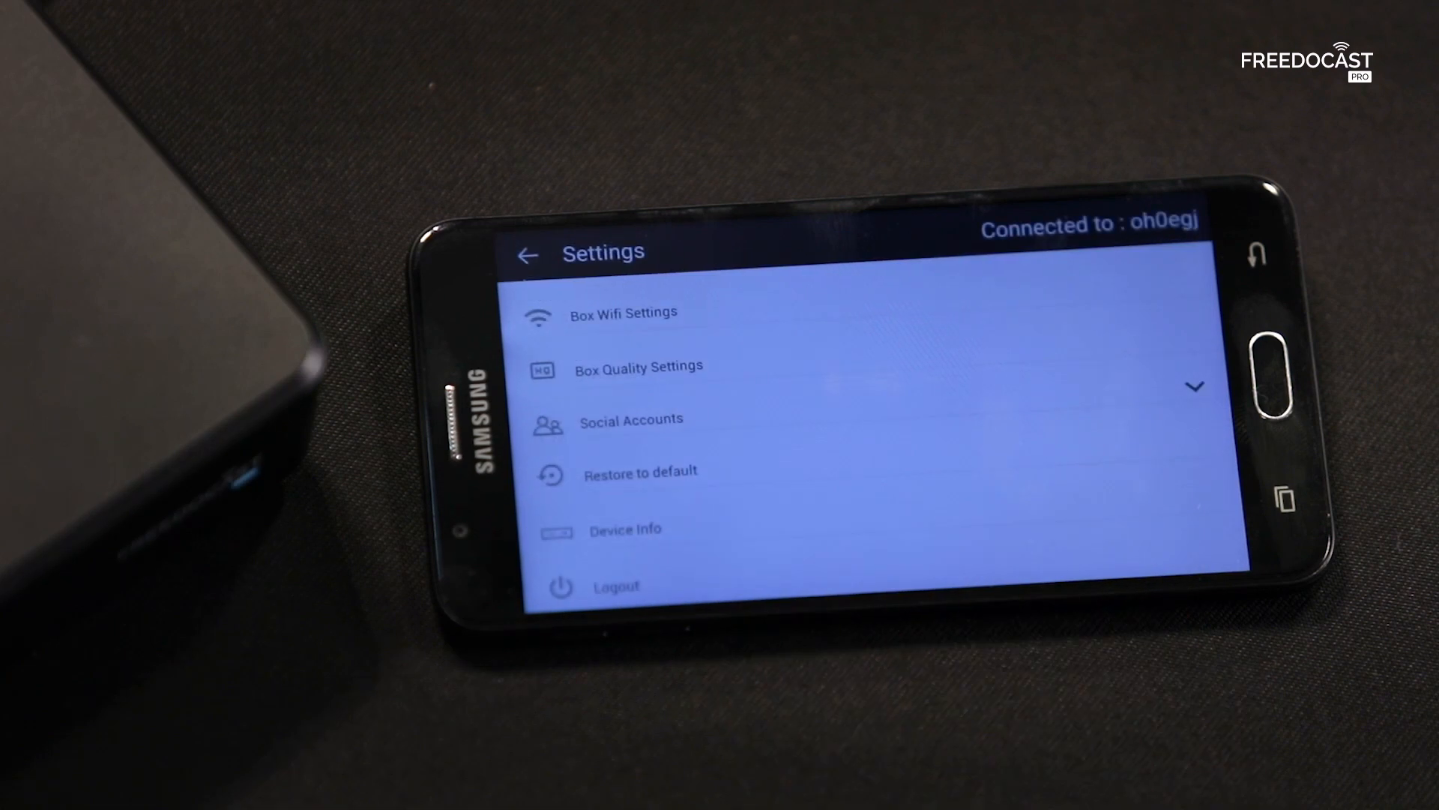